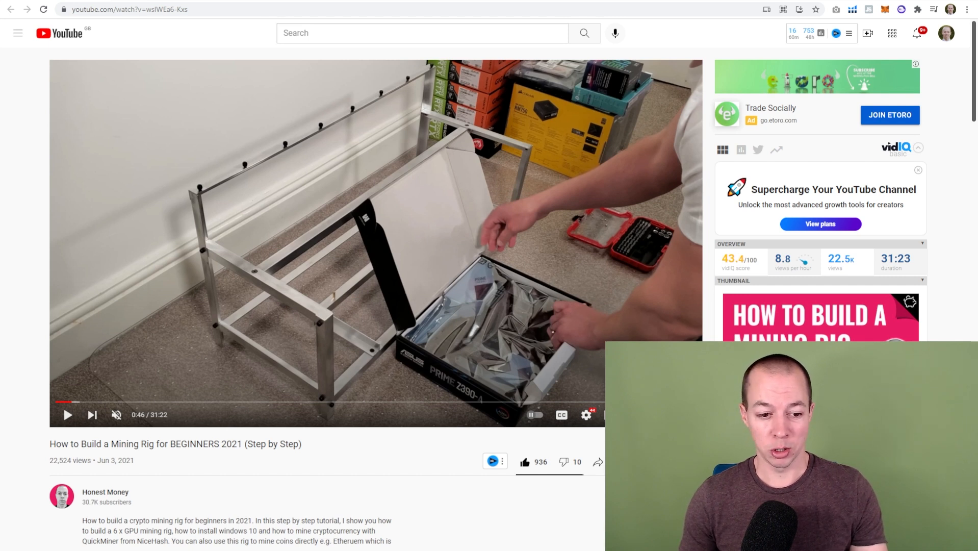
pyautogui.moveTo(68, 414)
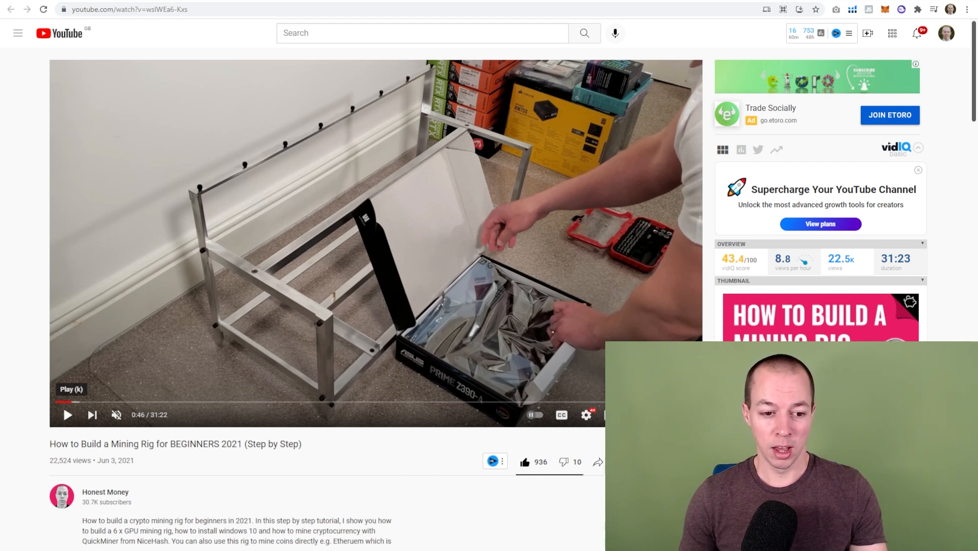
# Resume the mining rig build video from 0:46 and pause it again around 0:51
pyautogui.click(68, 414)
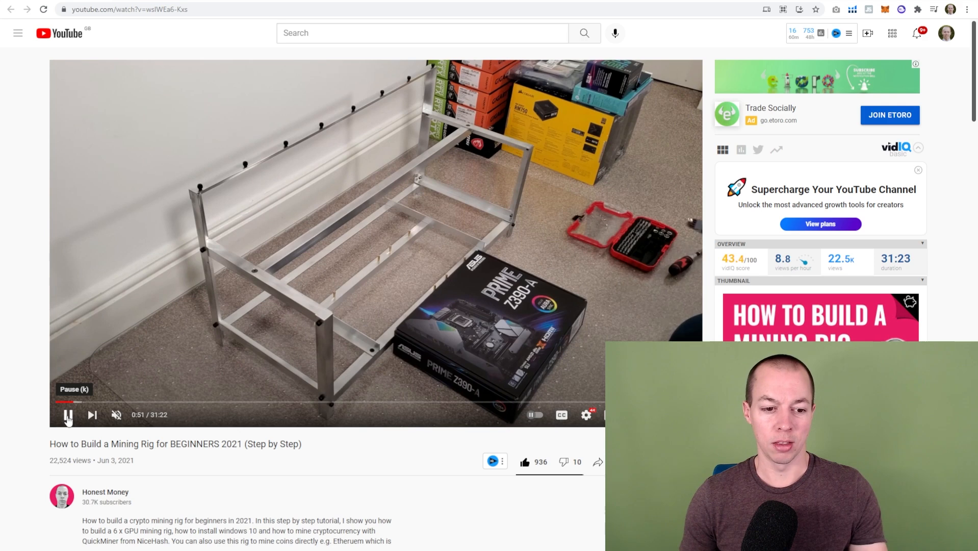
pyautogui.click(67, 414)
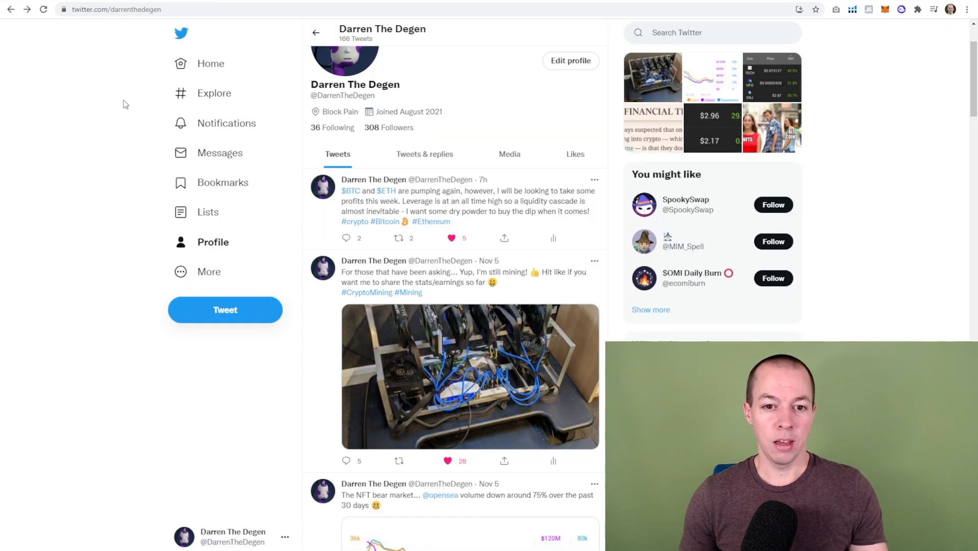
pyautogui.moveTo(10, 225)
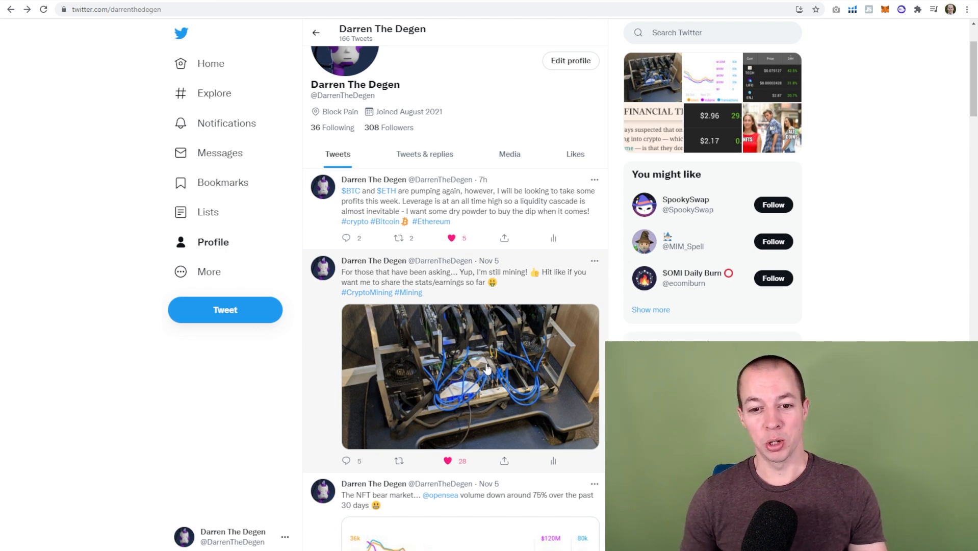
# Scroll the crypto mining Twitter profile up and down to review its tweets and rig photo
pyautogui.scroll(3)
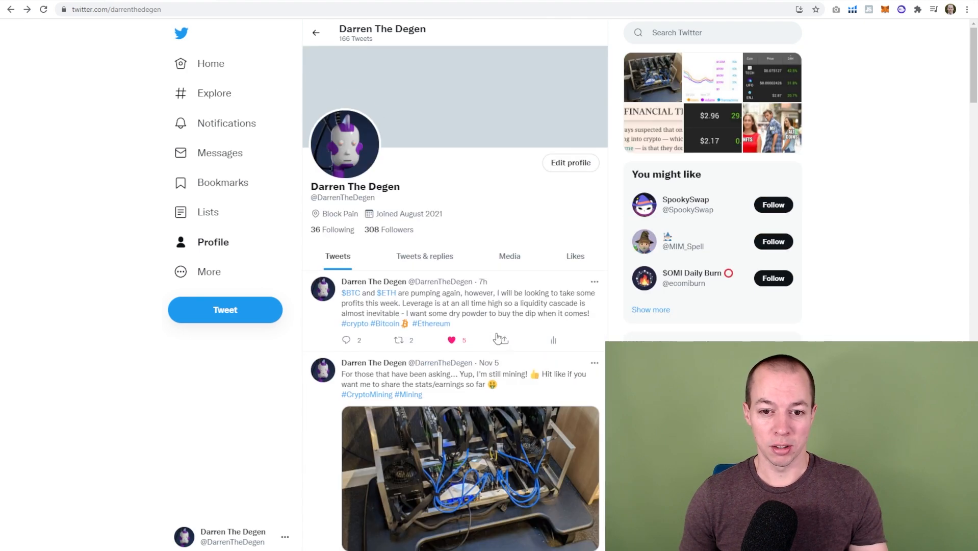
pyautogui.scroll(-3)
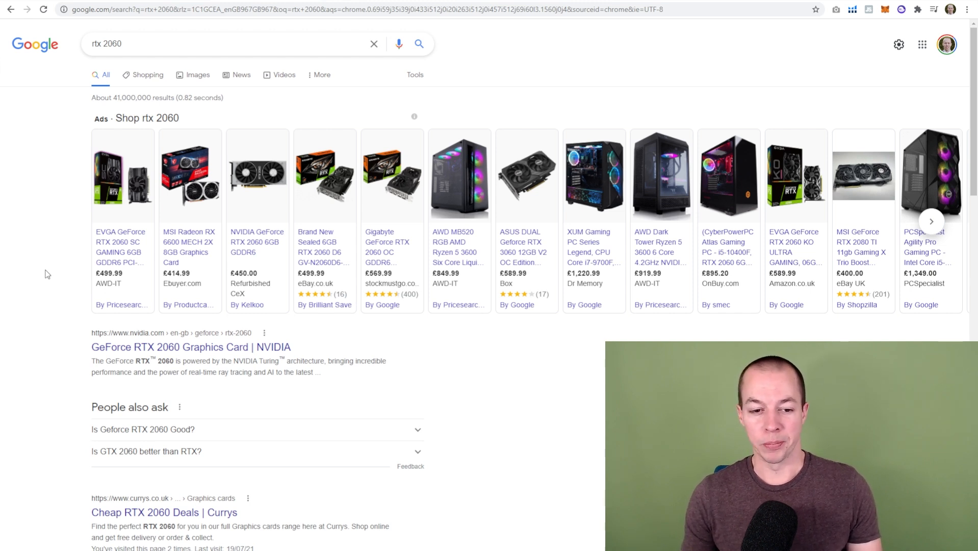
pyautogui.moveTo(365, 113)
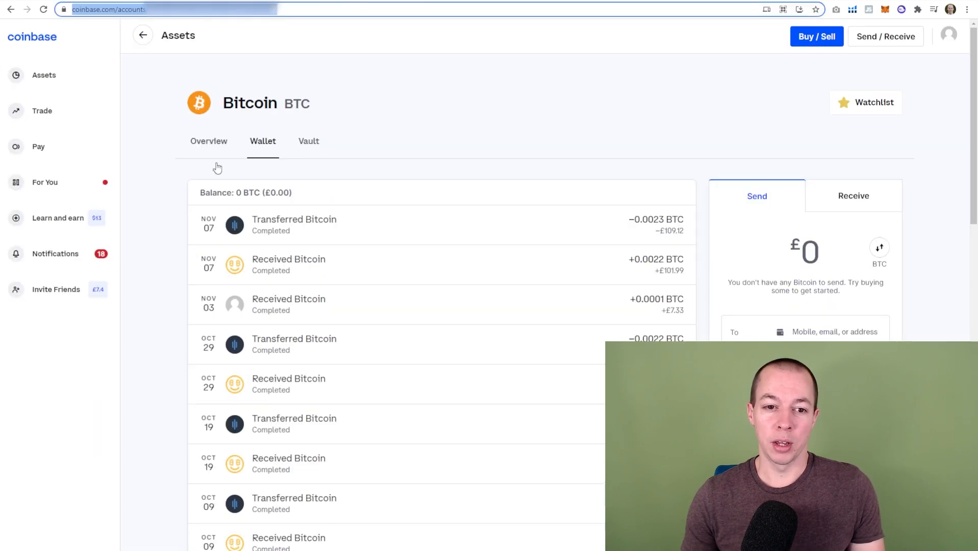
pyautogui.moveTo(150, 210)
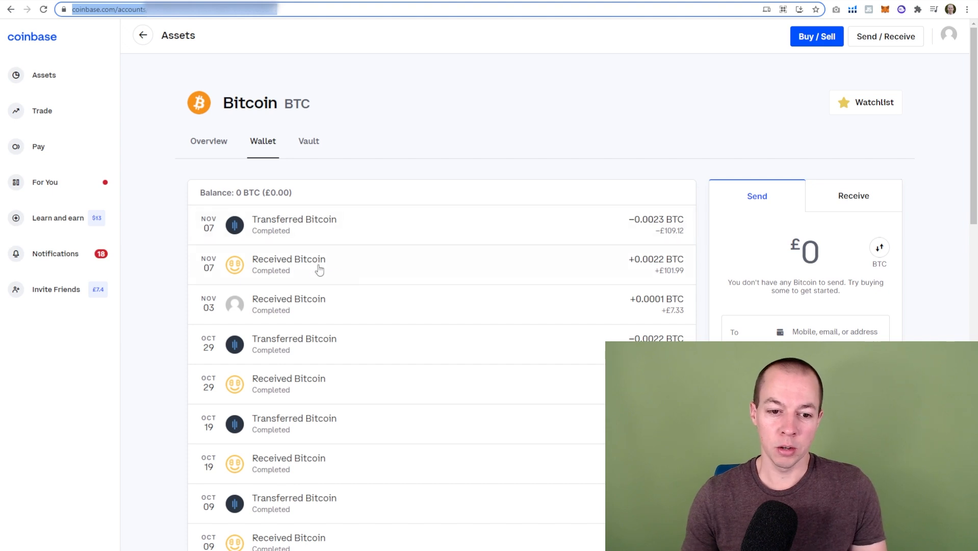
# Scroll the Coinbase Bitcoin wallet history through payouts back to June and return to the zero balance at top
pyautogui.scroll(-3)
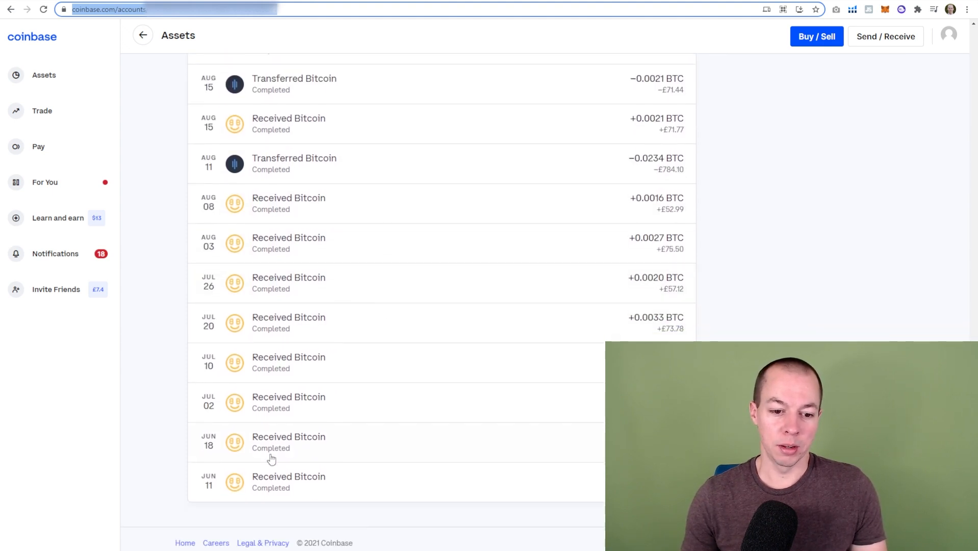
pyautogui.moveTo(211, 497)
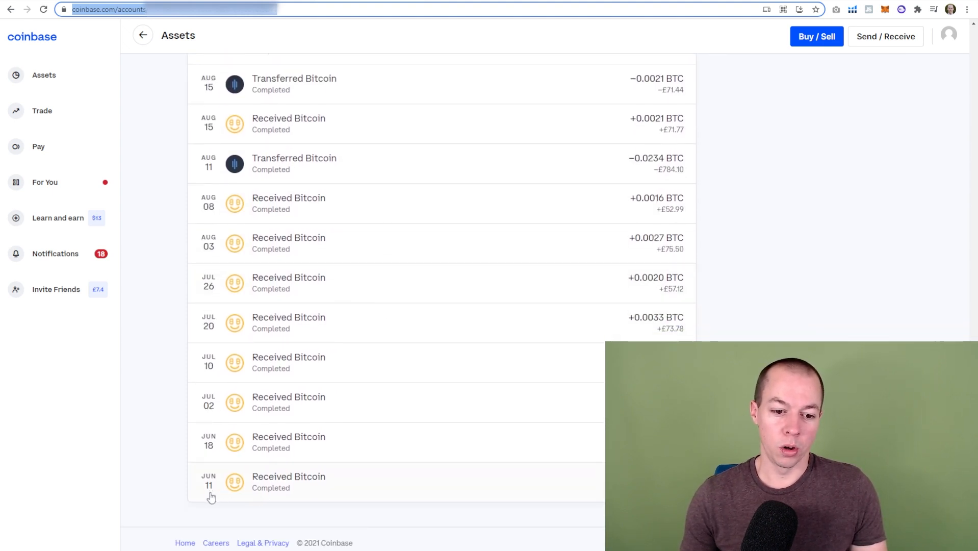
pyautogui.moveTo(247, 492)
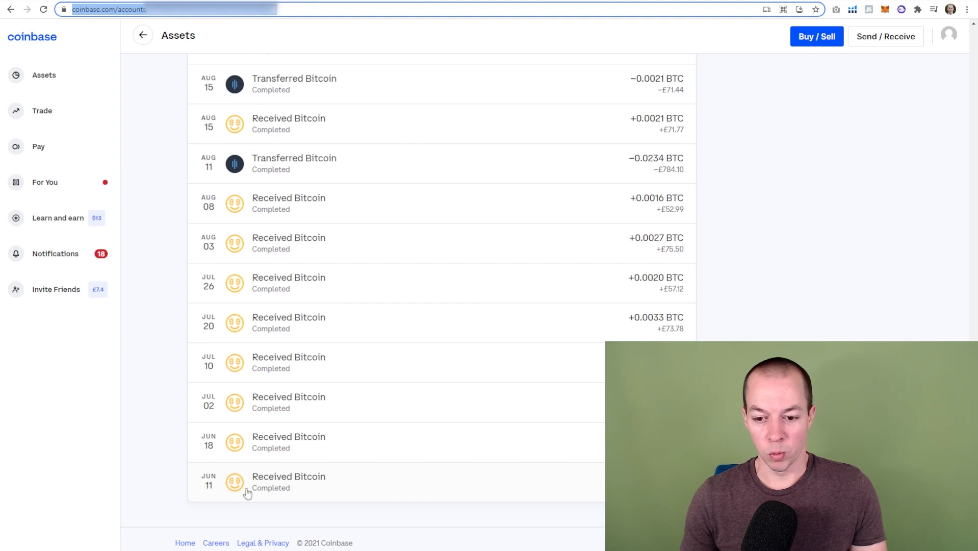
pyautogui.scroll(3)
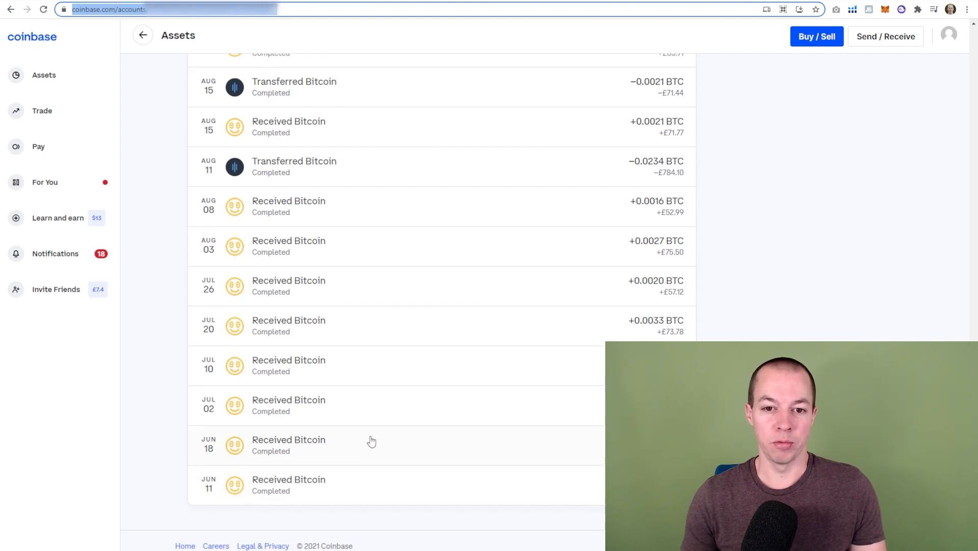
pyautogui.scroll(3)
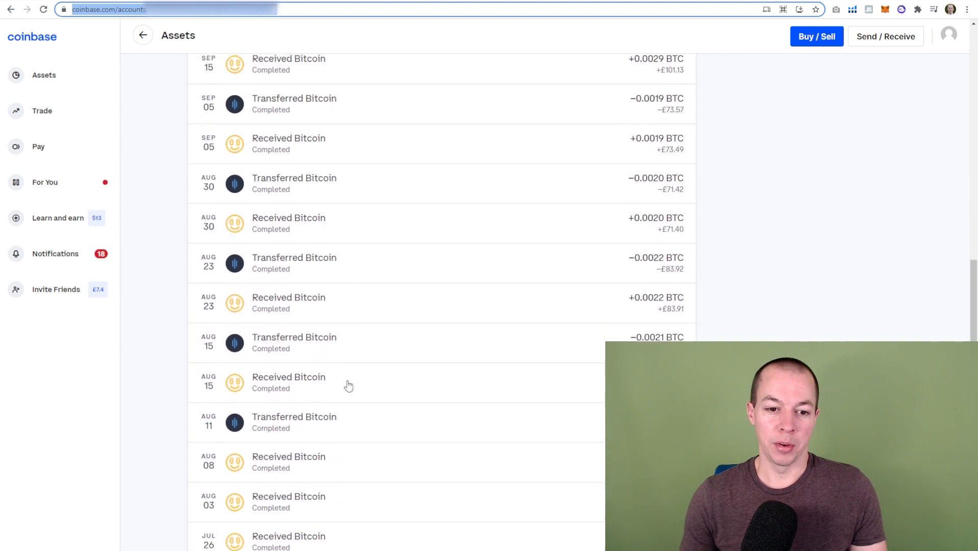
pyautogui.scroll(-3)
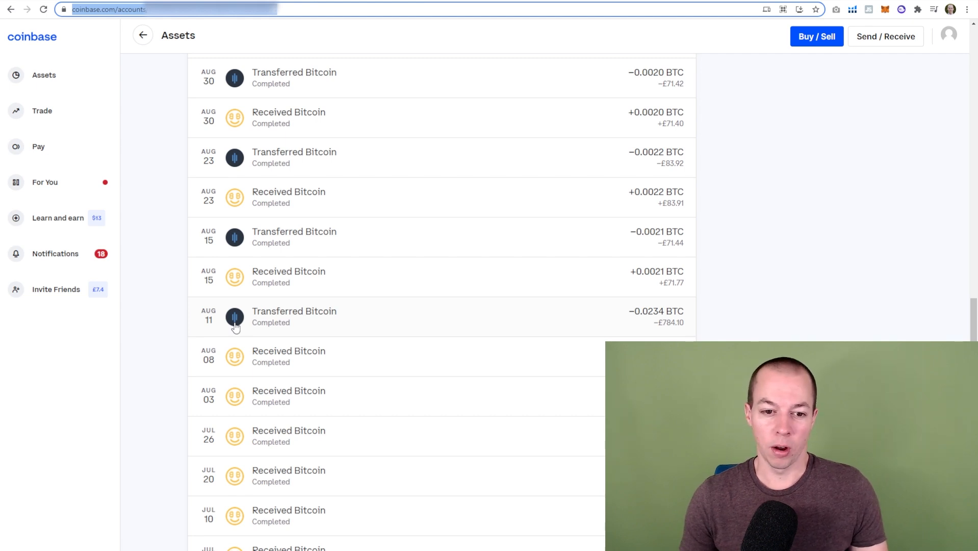
pyautogui.scroll(3)
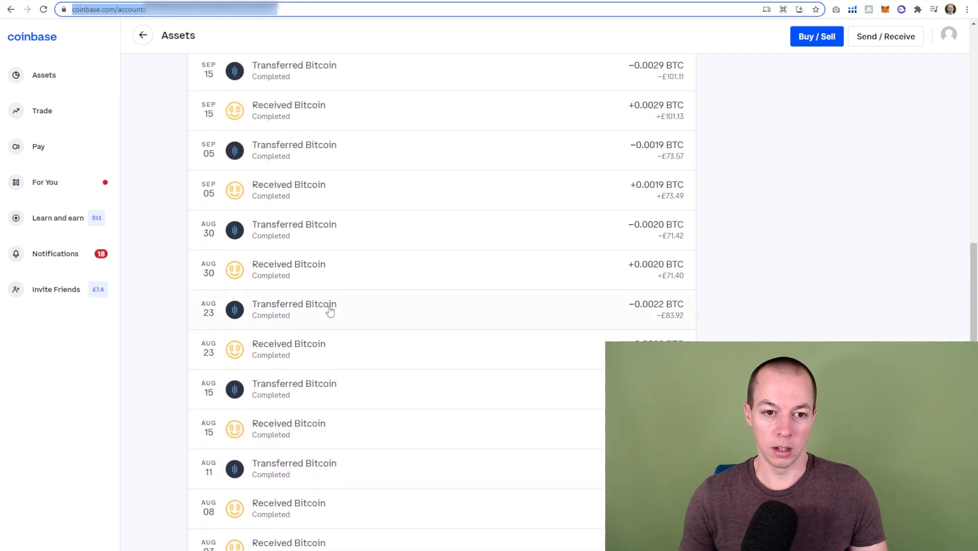
pyautogui.scroll(3)
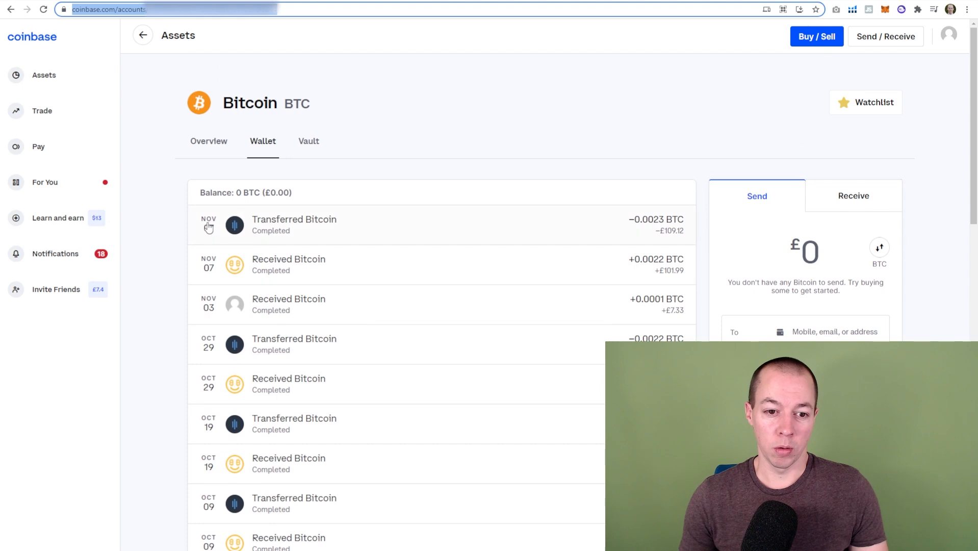
pyautogui.moveTo(287, 247)
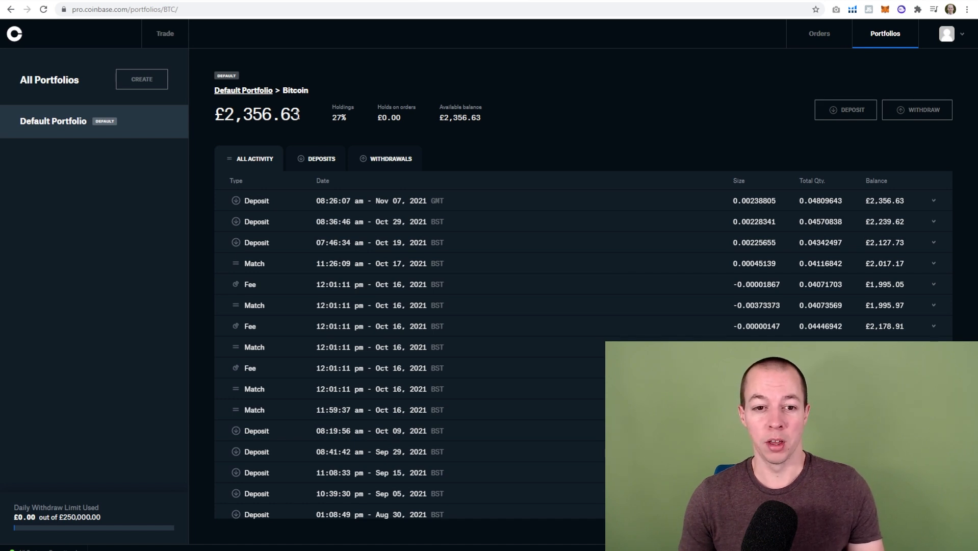
pyautogui.moveTo(248, 118)
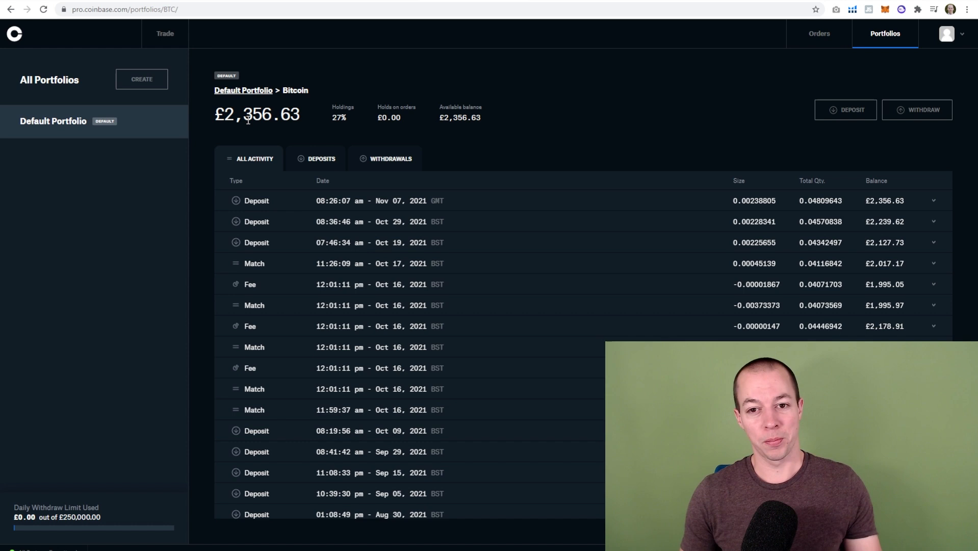
pyautogui.moveTo(527, 96)
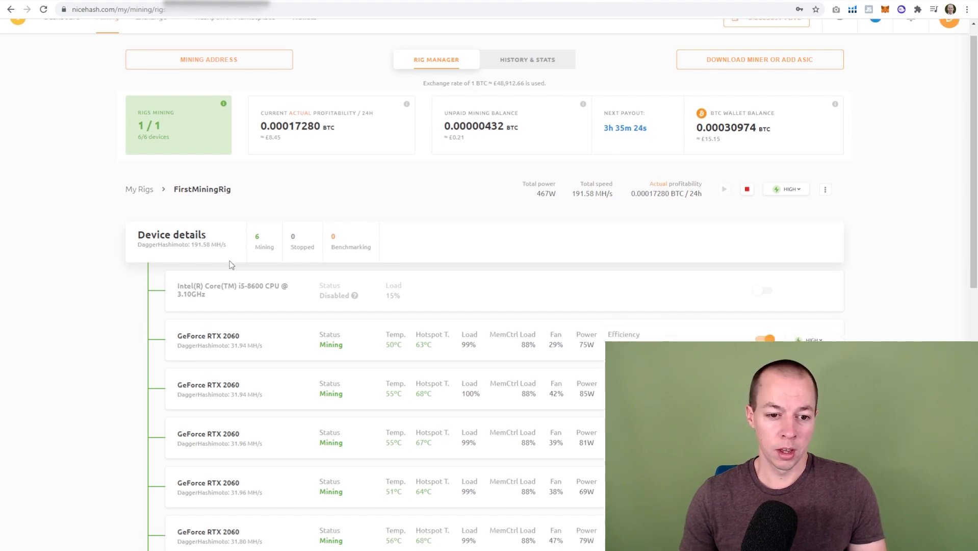
# Review FirstMiningRig's six RTX 2060 device details, totalling 468W and 191.62 MH/s
pyautogui.scroll(-3)
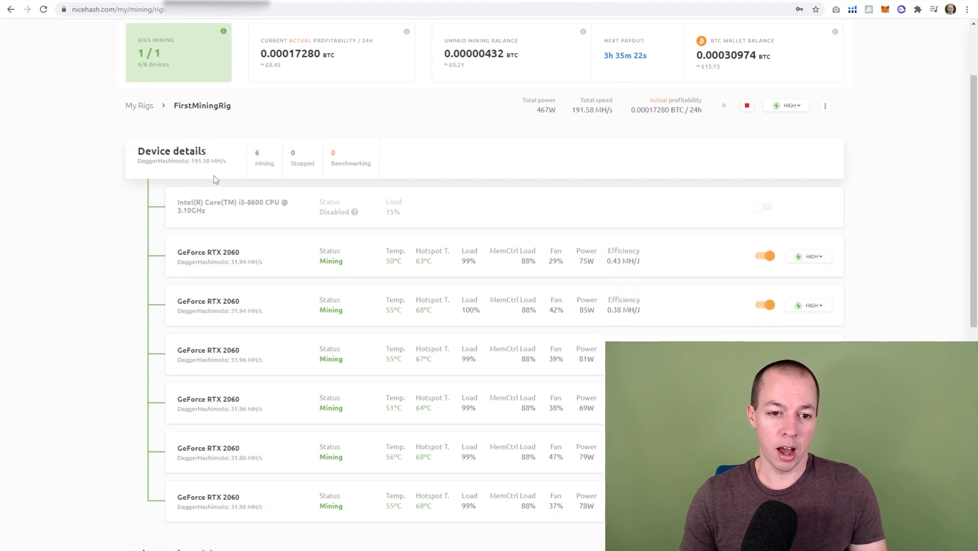
pyautogui.scroll(-3)
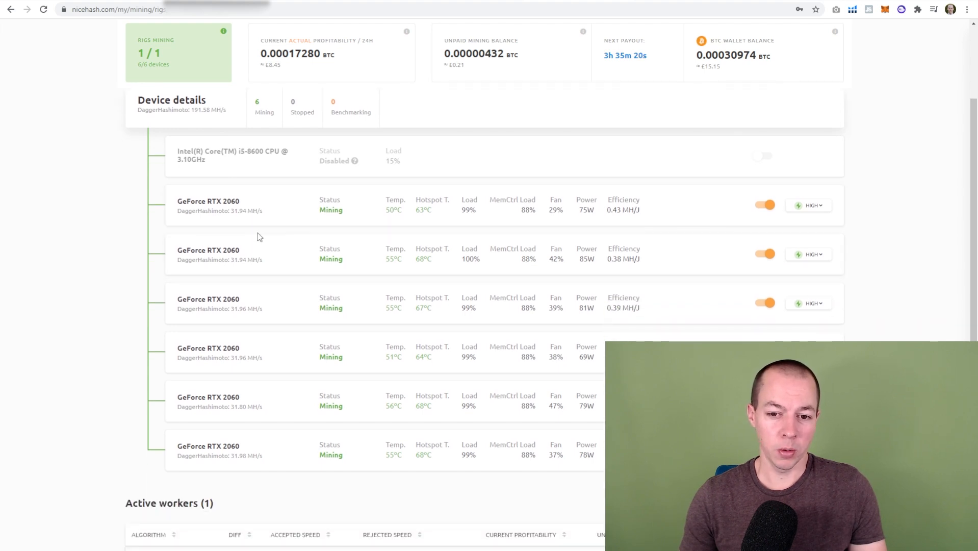
pyautogui.moveTo(518, 208)
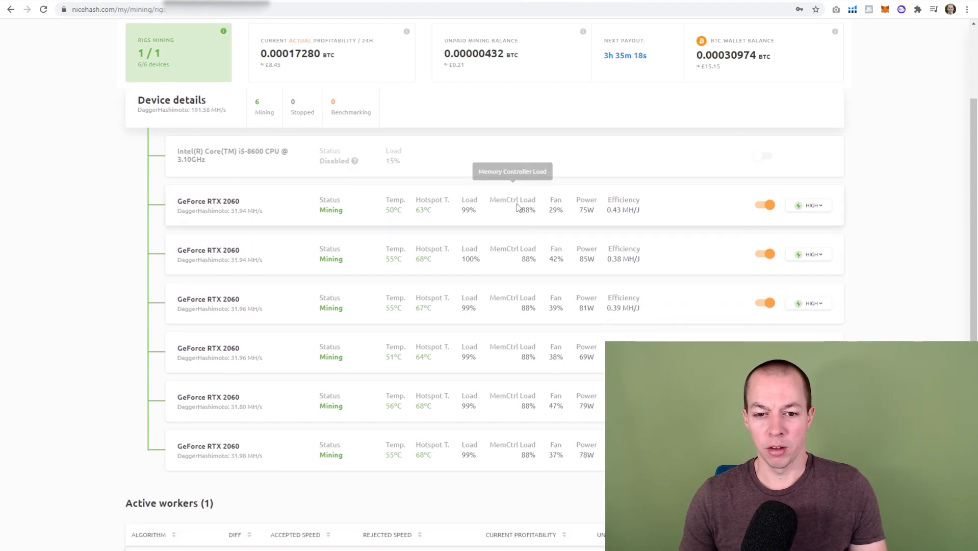
pyautogui.scroll(-3)
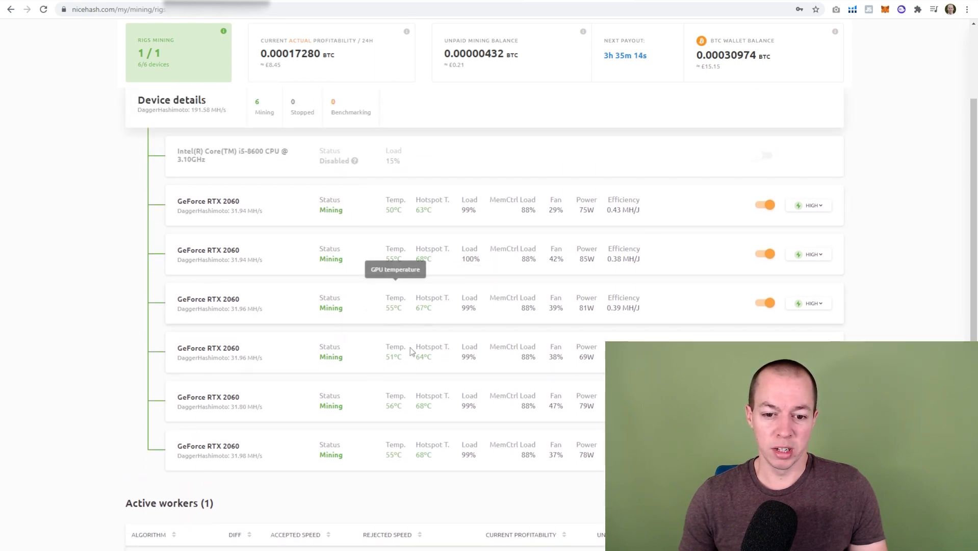
pyautogui.moveTo(115, 376)
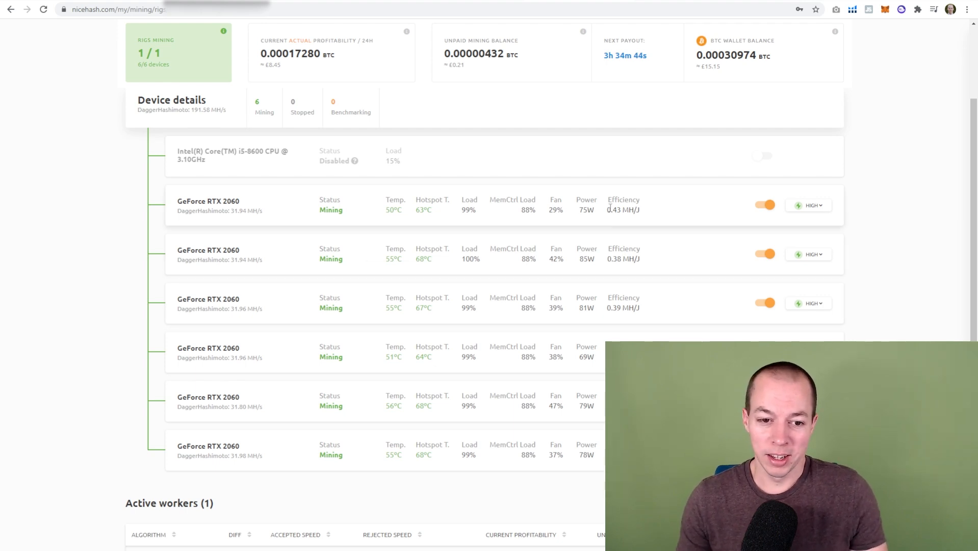
pyautogui.moveTo(512, 258)
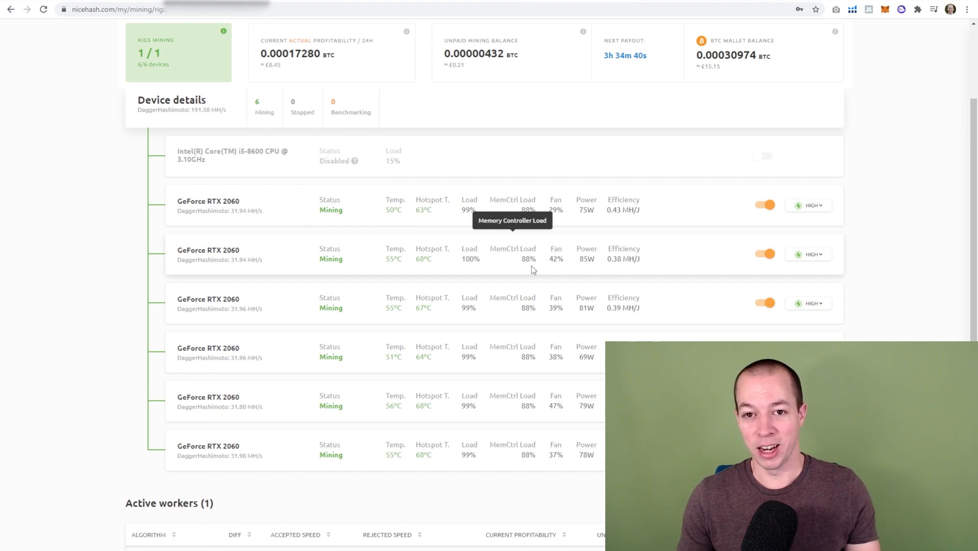
pyautogui.moveTo(533, 155)
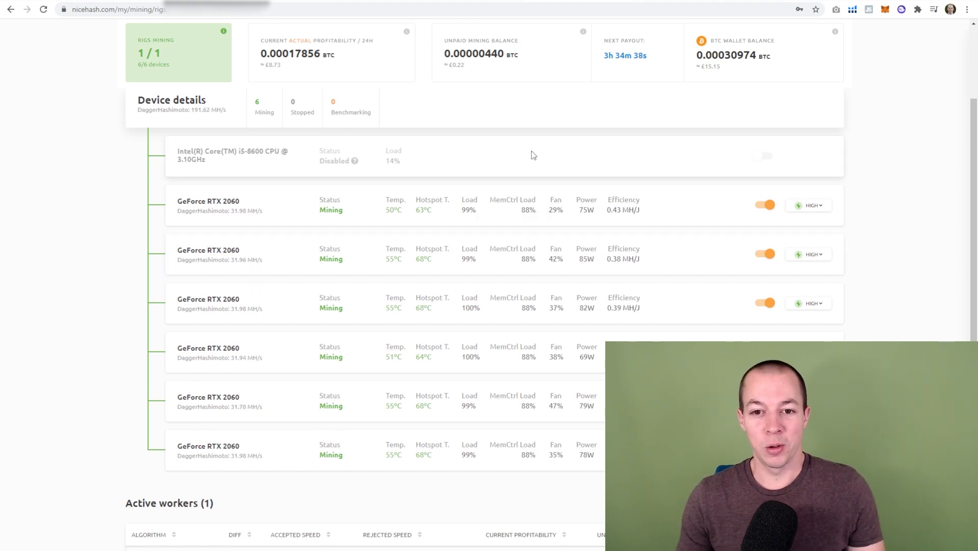
pyautogui.moveTo(394, 200)
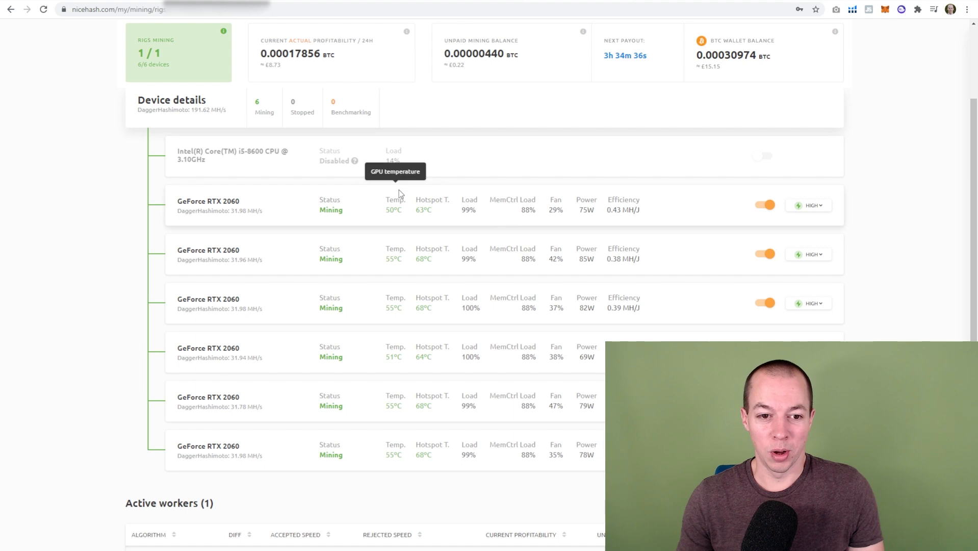
pyautogui.moveTo(627, 221)
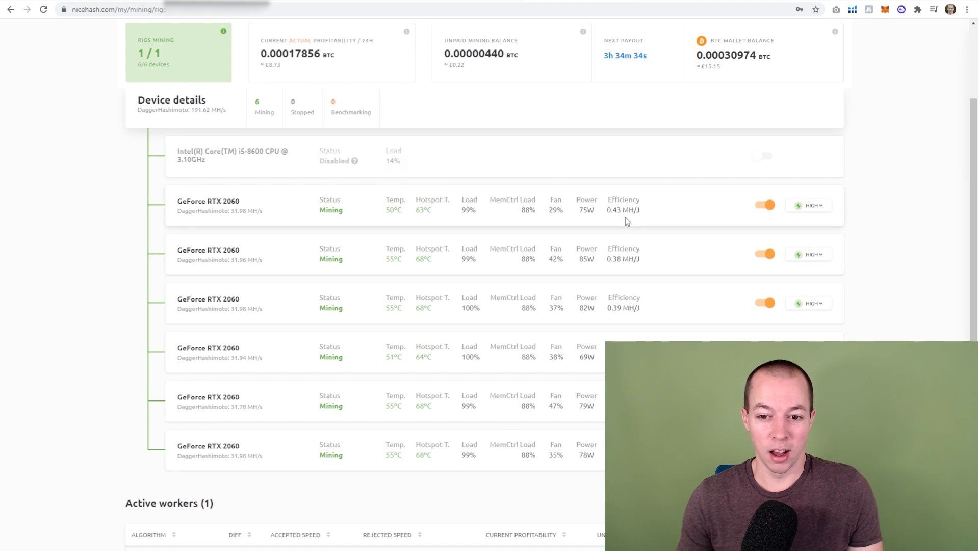
pyautogui.scroll(-3)
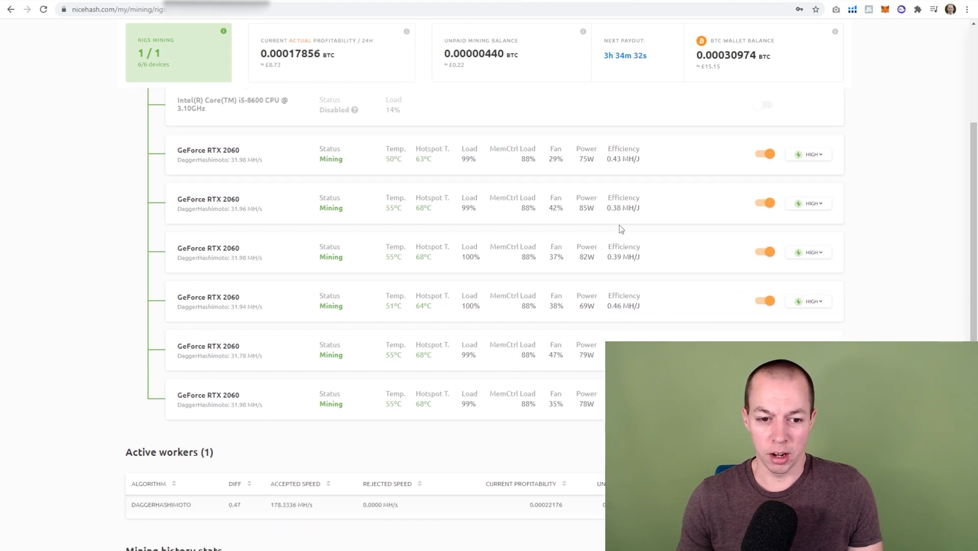
pyautogui.scroll(3)
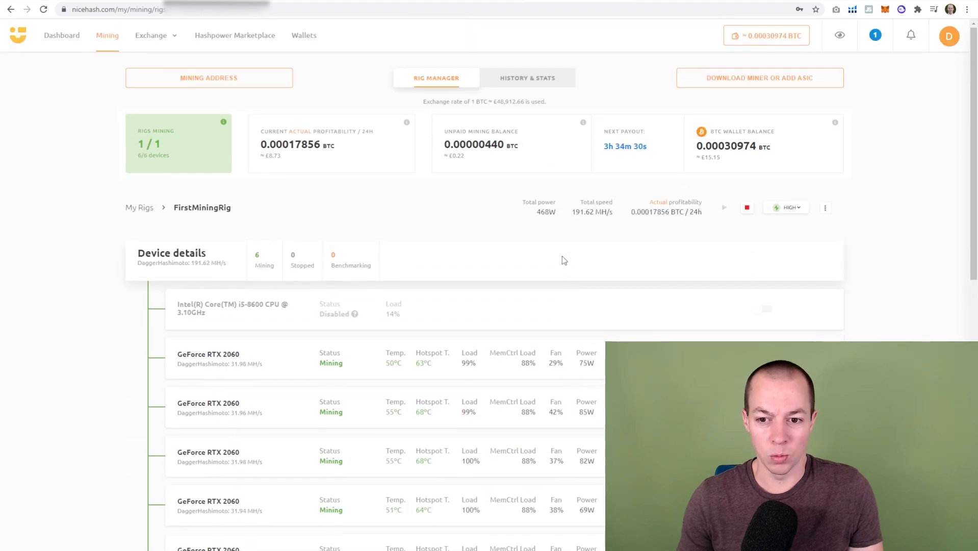
pyautogui.doubleClick(541, 211)
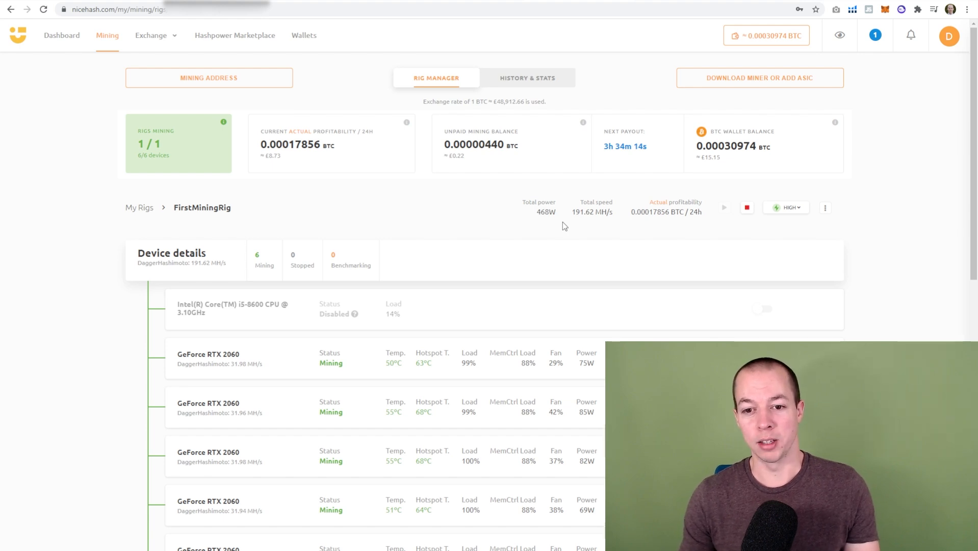
pyautogui.moveTo(550, 225)
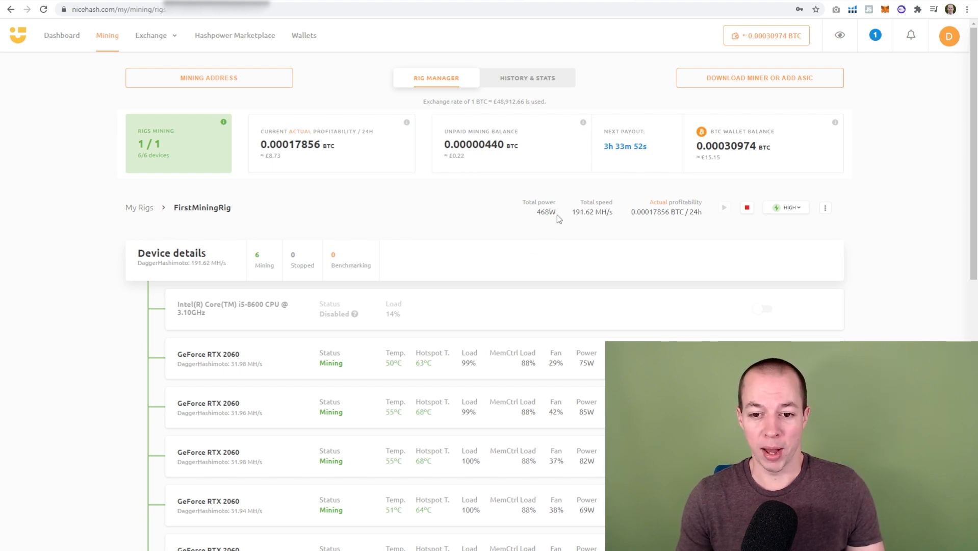
pyautogui.moveTo(541, 236)
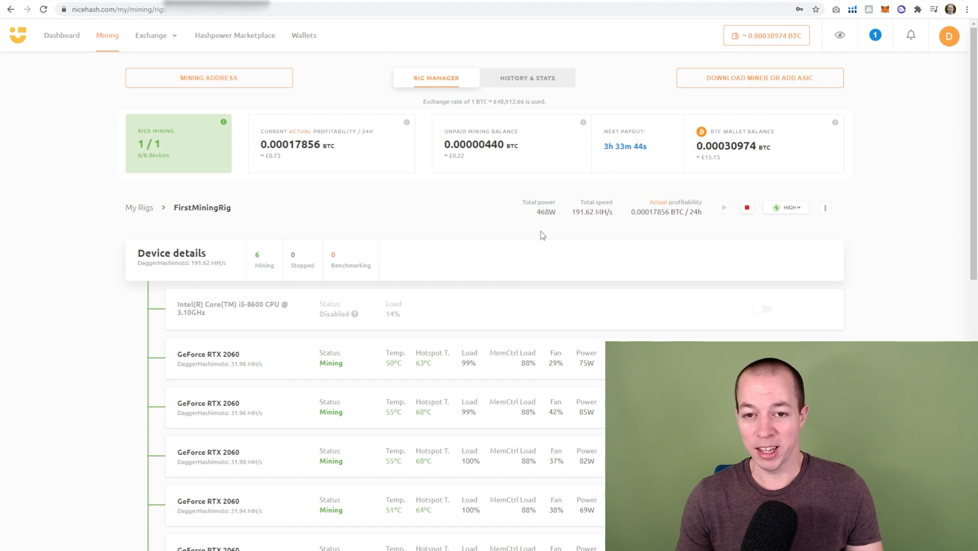
pyautogui.moveTo(541, 211)
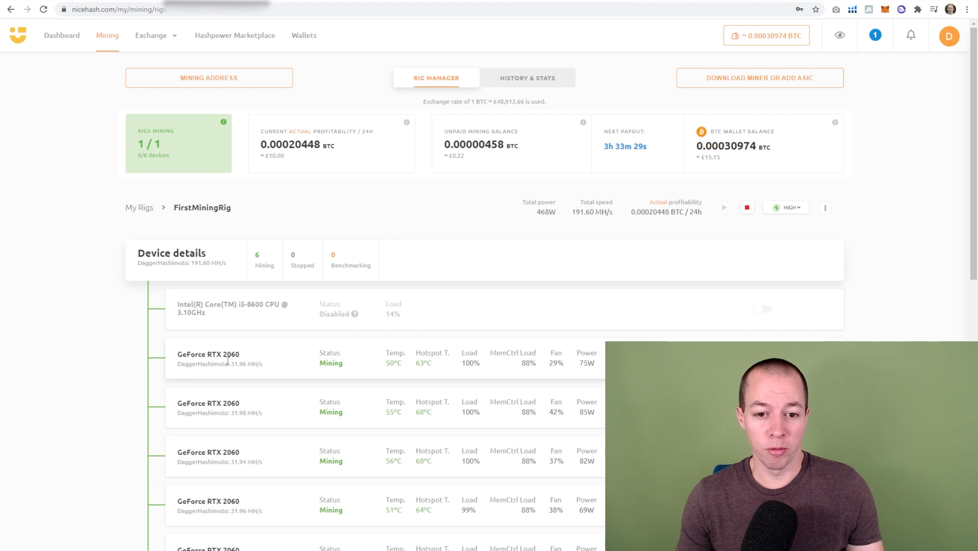
pyautogui.moveTo(447, 251)
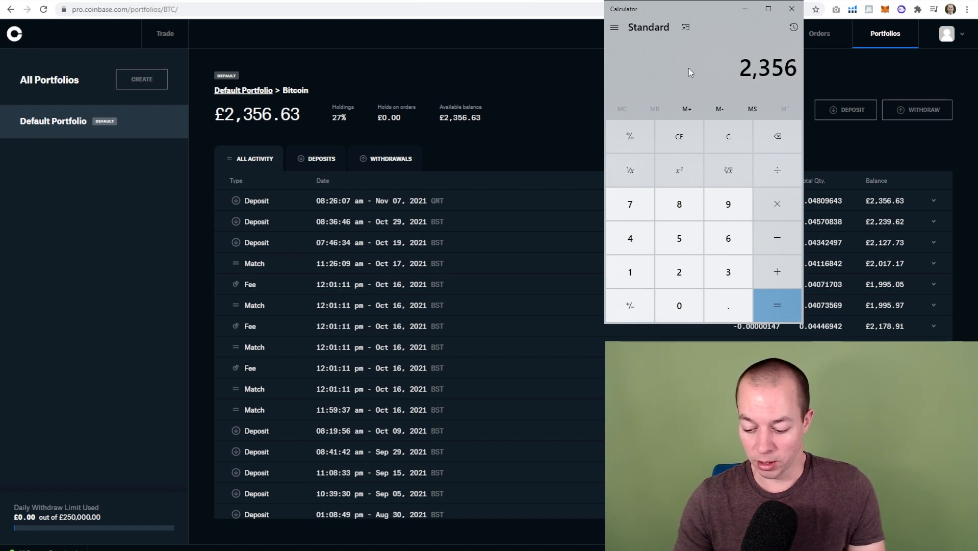
# Divide 2,356 by 5.25 to get about 448.76, then clear the display with CE
pyautogui.click(776, 170)
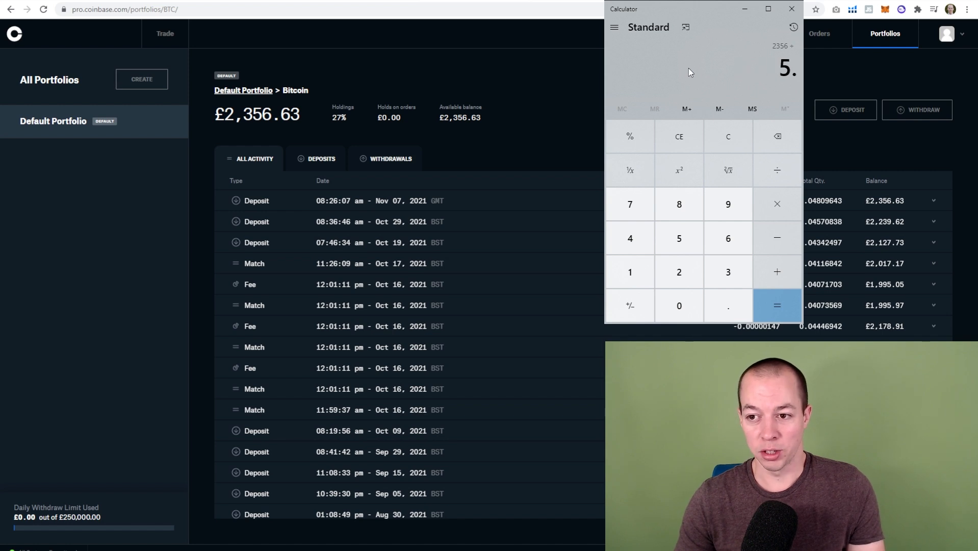
pyautogui.click(775, 305)
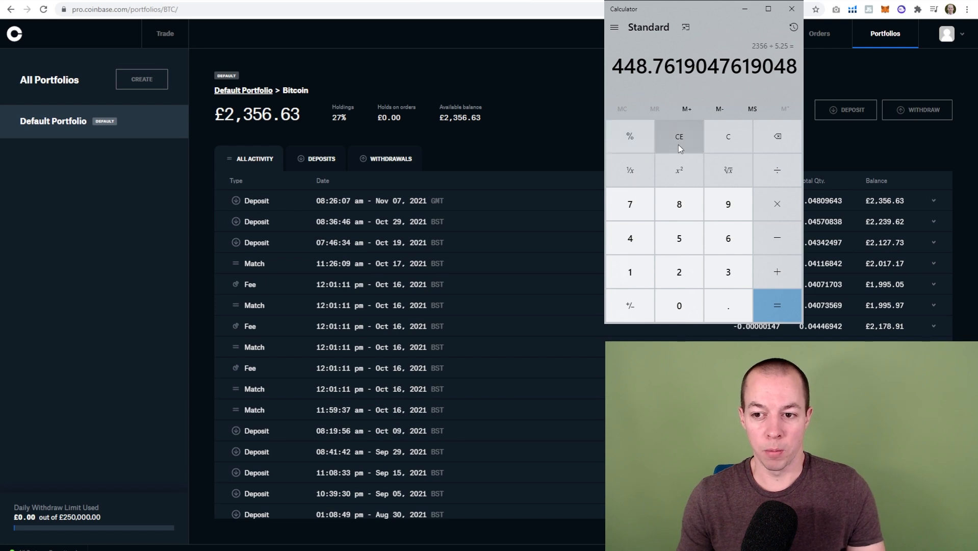
pyautogui.click(727, 135)
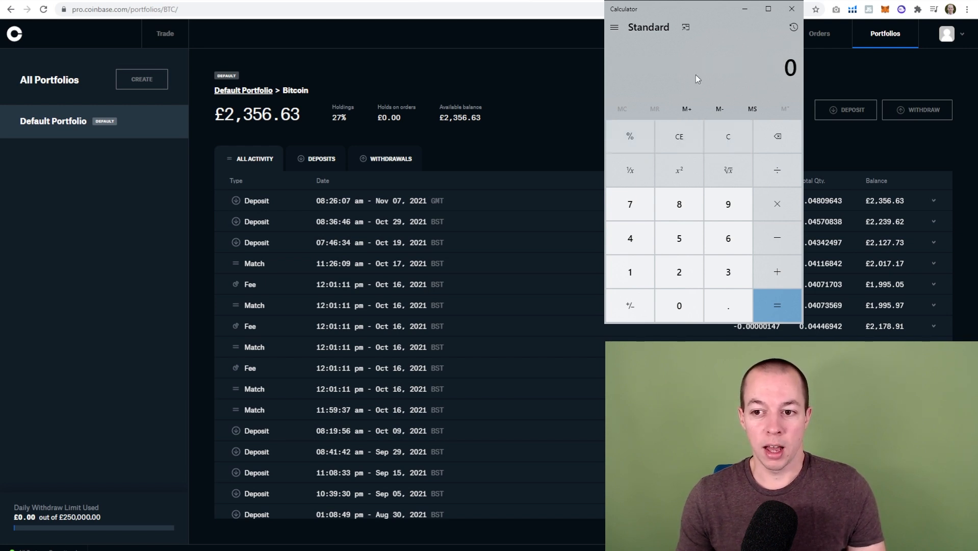
pyautogui.moveTo(694, 72)
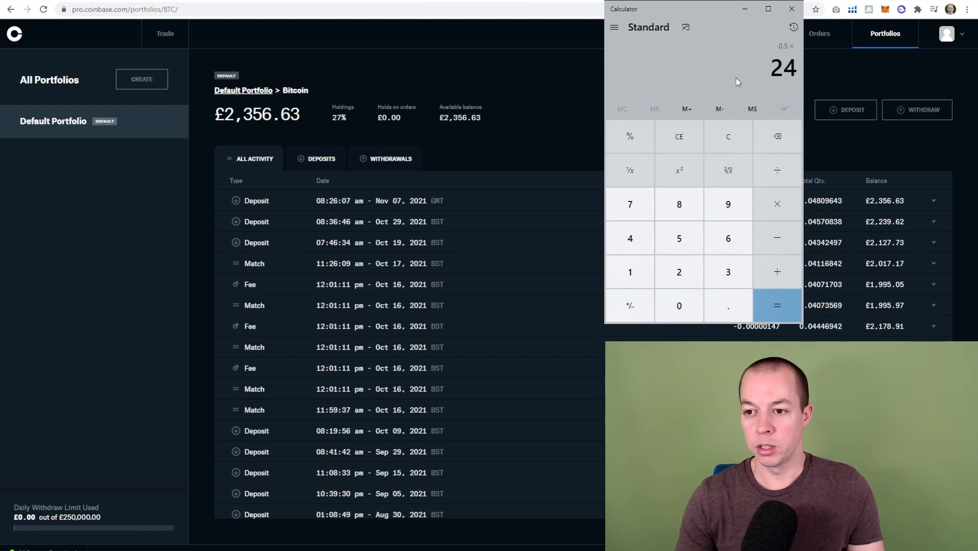
# Work out 0.5 × 24 = 12, × 0.15 = 1.8, then × 30 = 54 for daily power cost
pyautogui.click(776, 305)
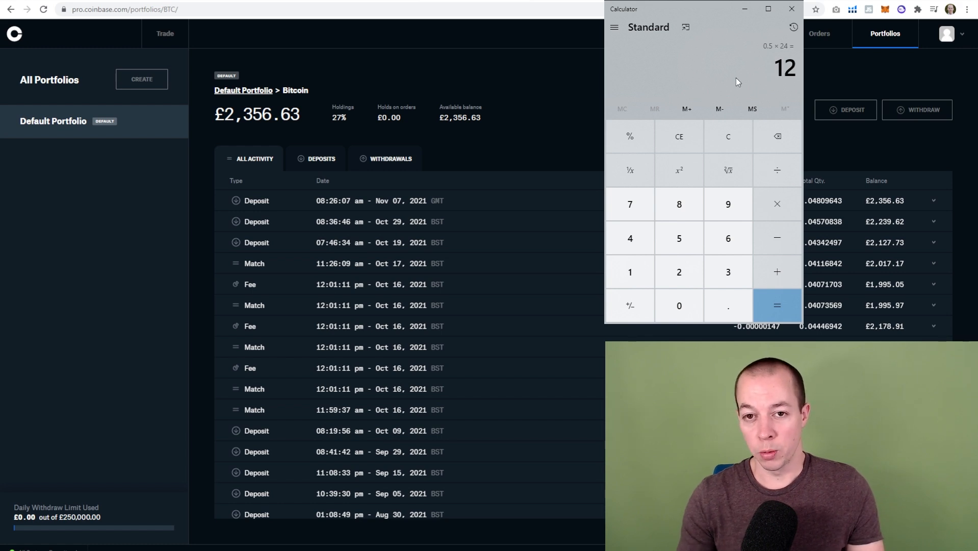
pyautogui.click(775, 204)
pyautogui.write('0.15')
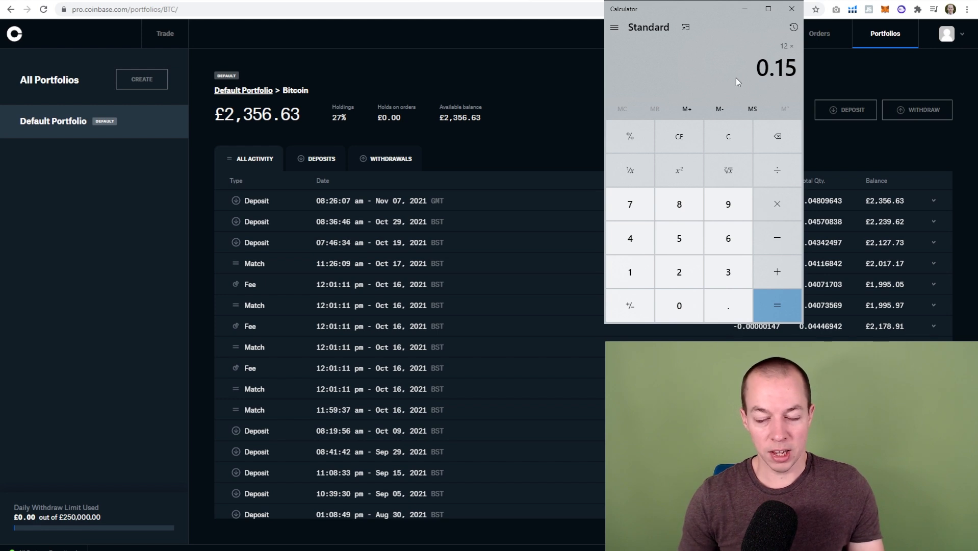
pyautogui.click(775, 305)
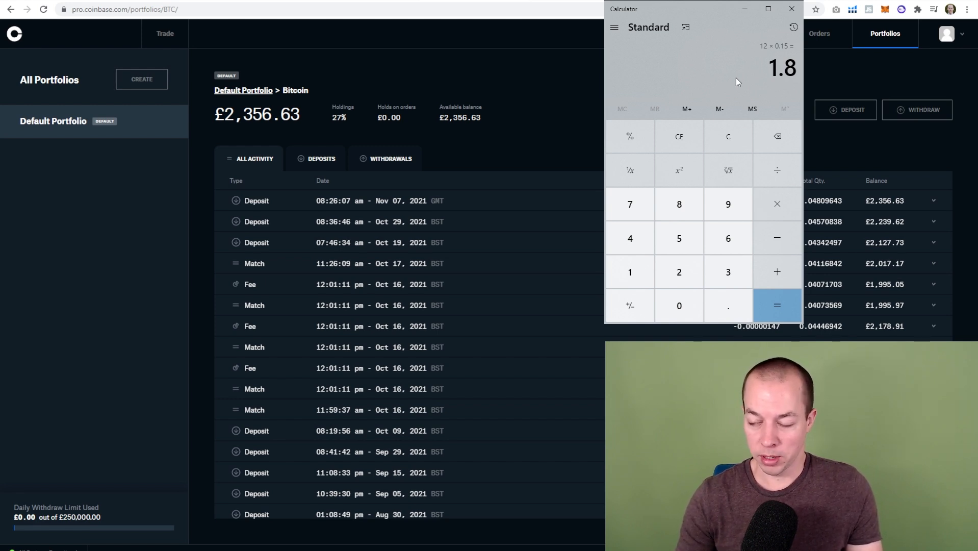
pyautogui.click(775, 305)
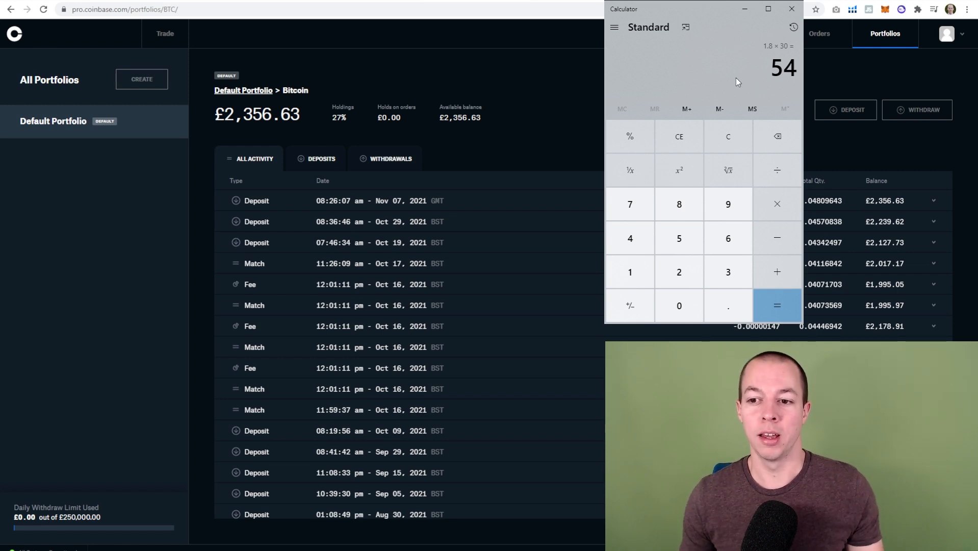
pyautogui.moveTo(728, 135)
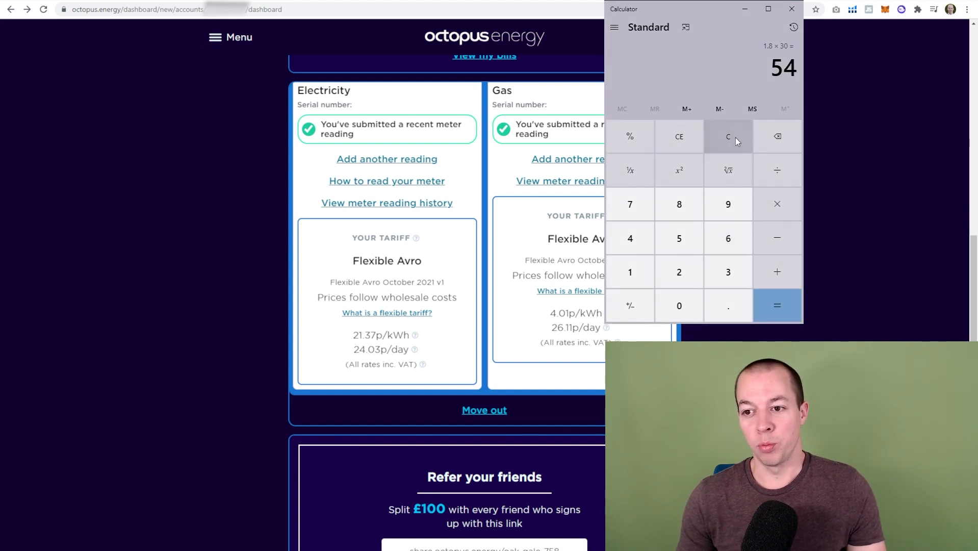
# Calculate 12 × 30 = 360 and 360 × 0.22 = 79.2 electricity cost, then clear to 0
pyautogui.click(728, 136)
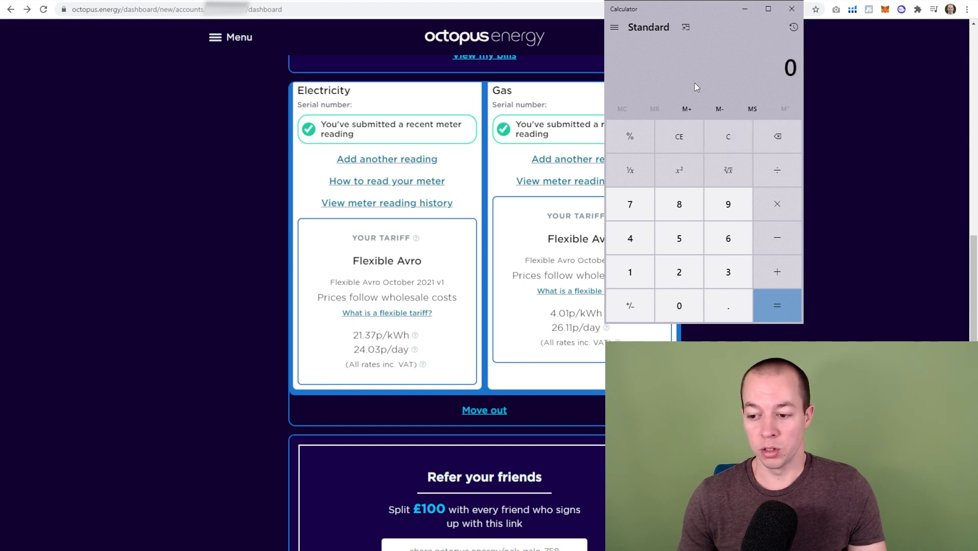
pyautogui.click(775, 305)
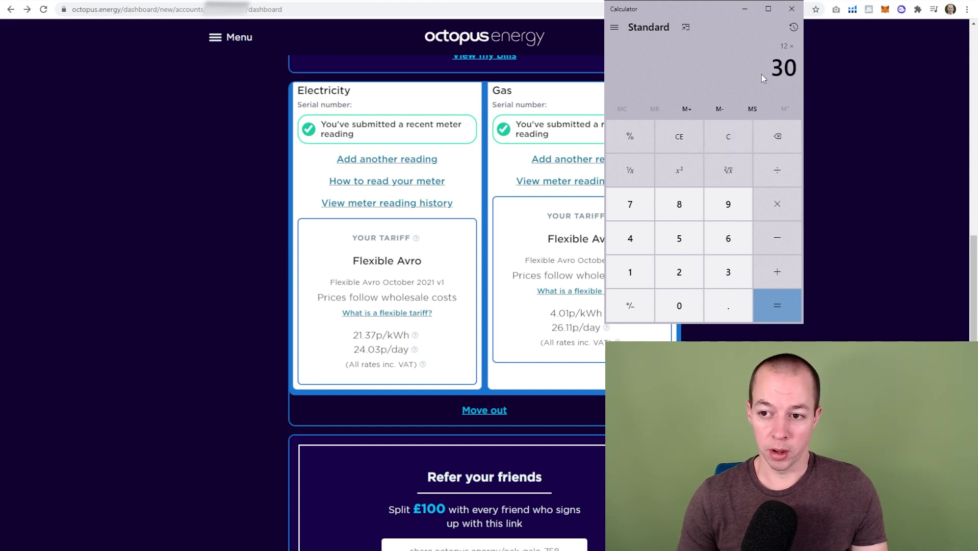
pyautogui.click(776, 305)
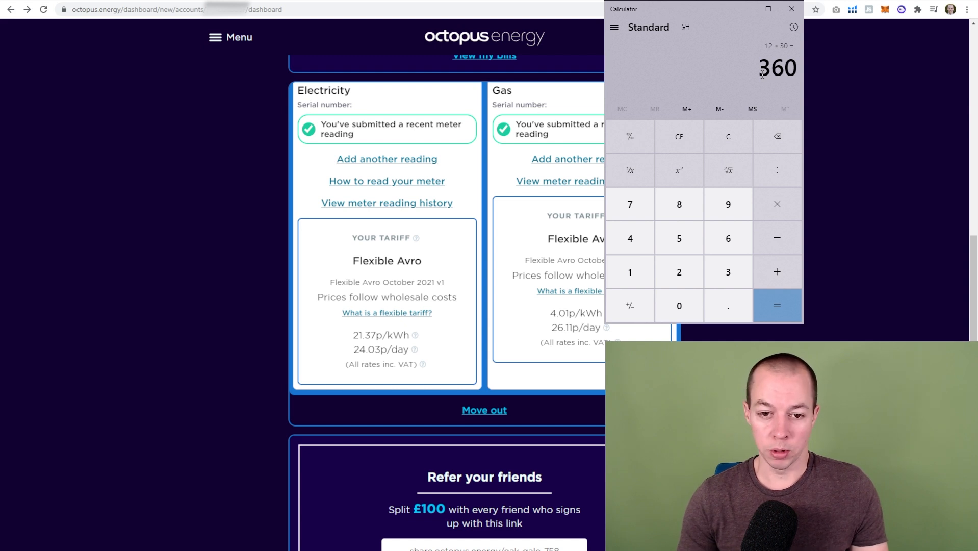
pyautogui.click(776, 204)
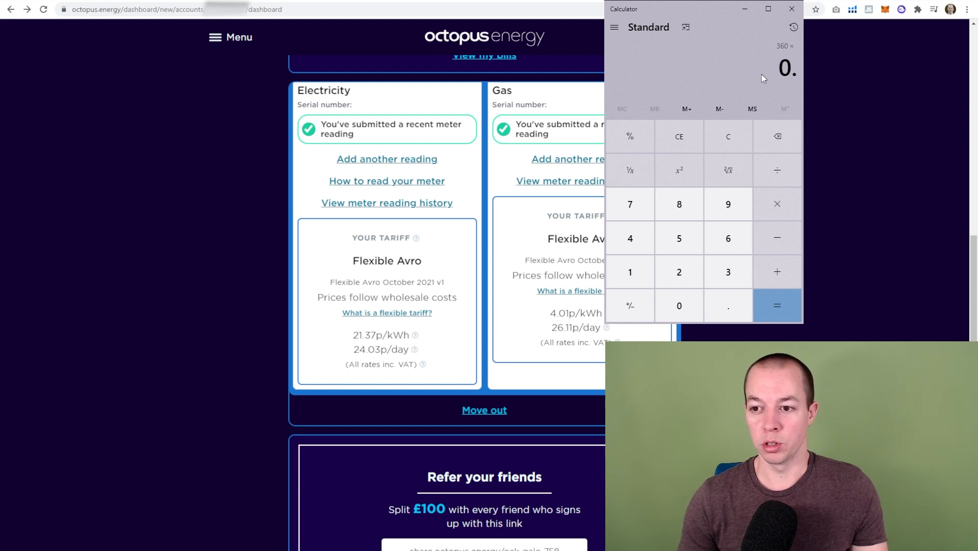
pyautogui.click(777, 304)
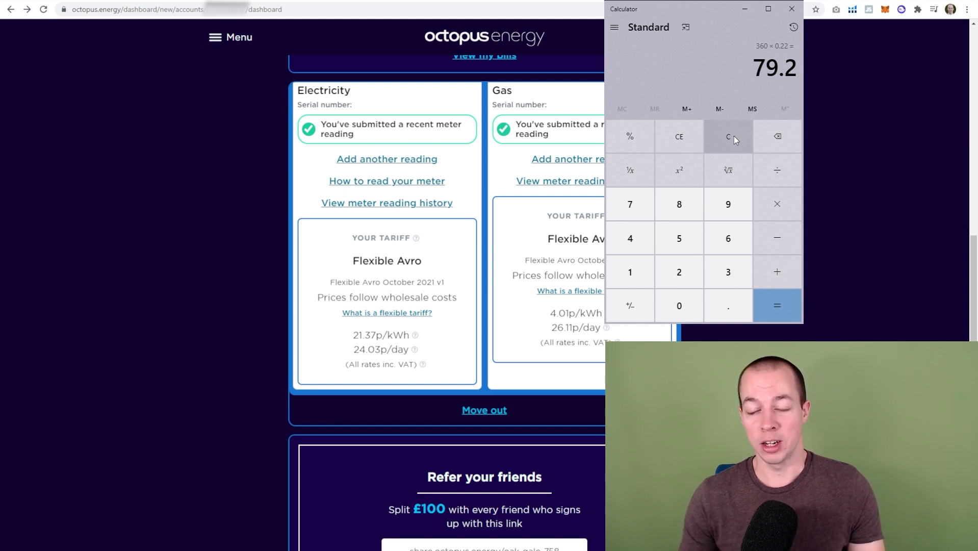
pyautogui.click(728, 135)
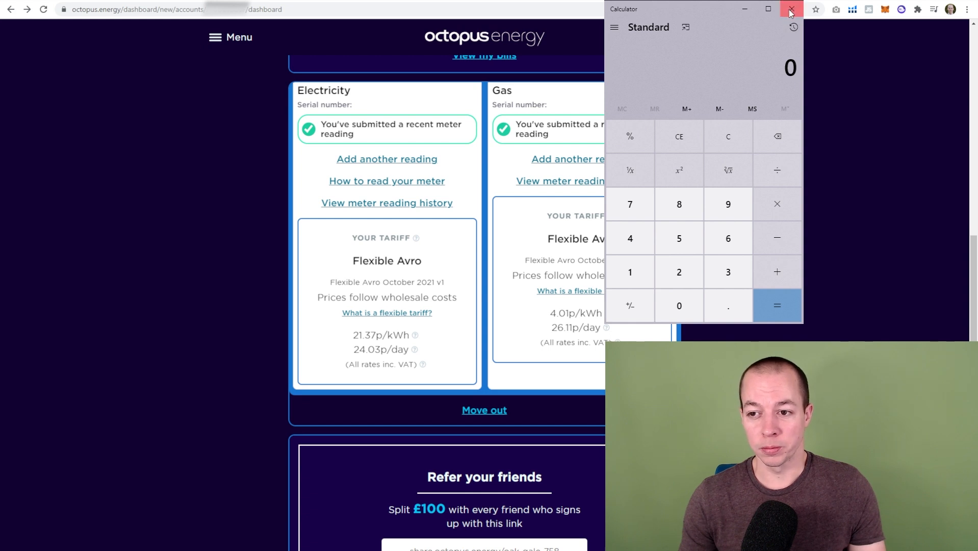
# Close the calculator and scroll the Octopus Energy dashboard to the 21.37p/kWh tariff cards
pyautogui.click(791, 9)
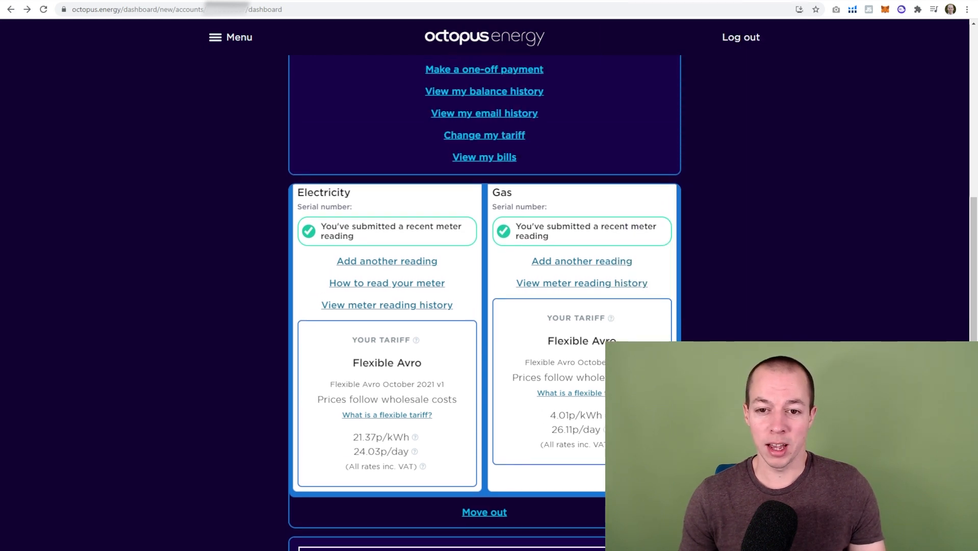
pyautogui.scroll(-3)
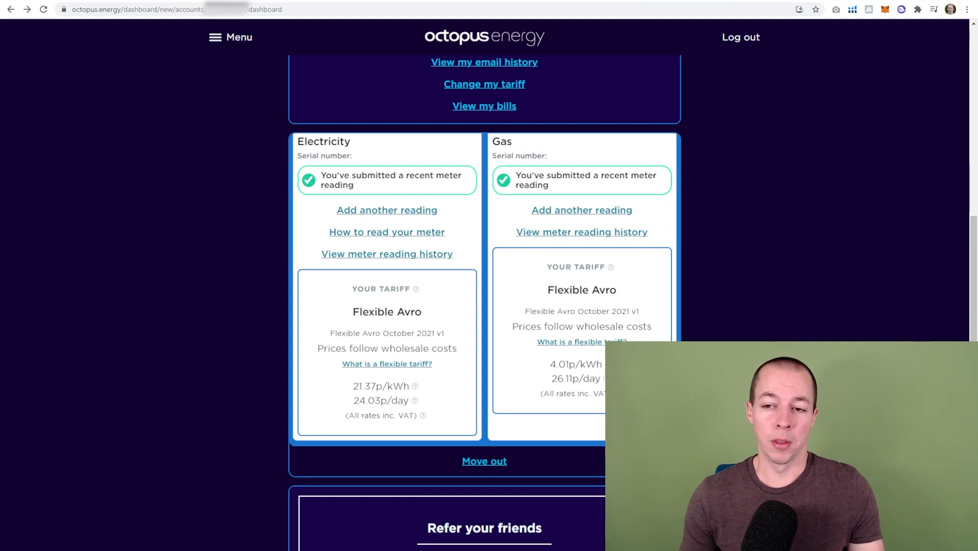
# Bring up the Darren The Degen Twitter profile with its recent mining rig tweets
pyautogui.click(115, 9)
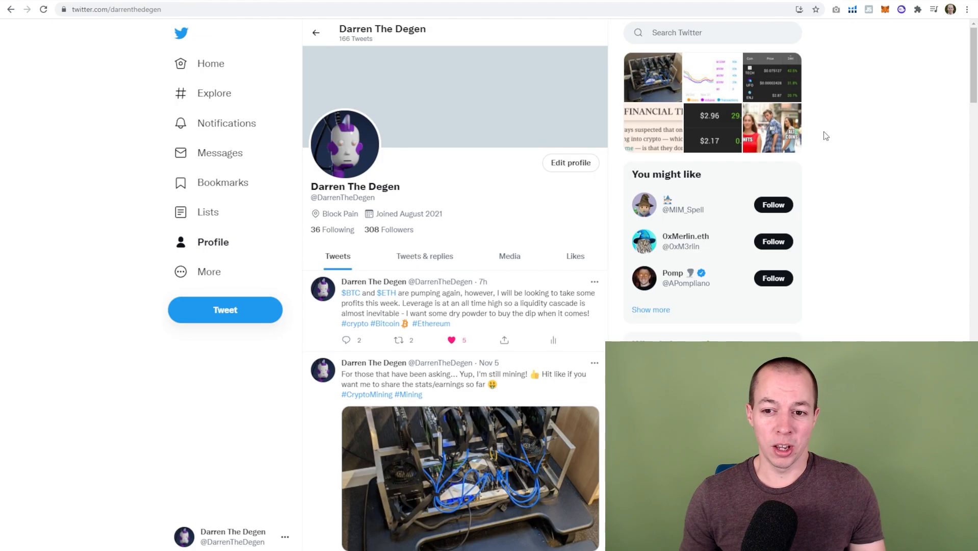
pyautogui.moveTo(893, 256)
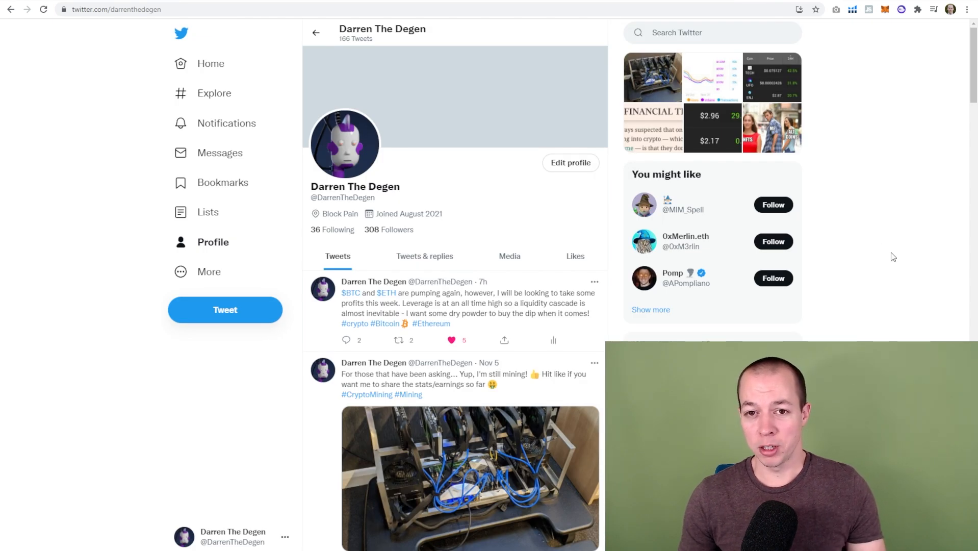